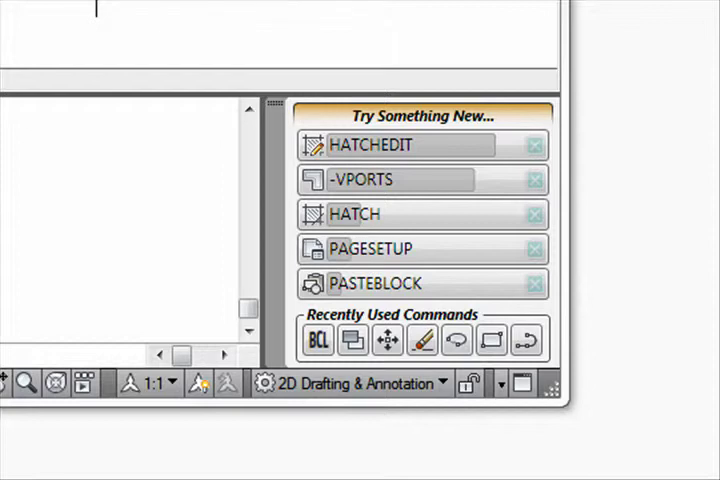
mouse_move(420, 144)
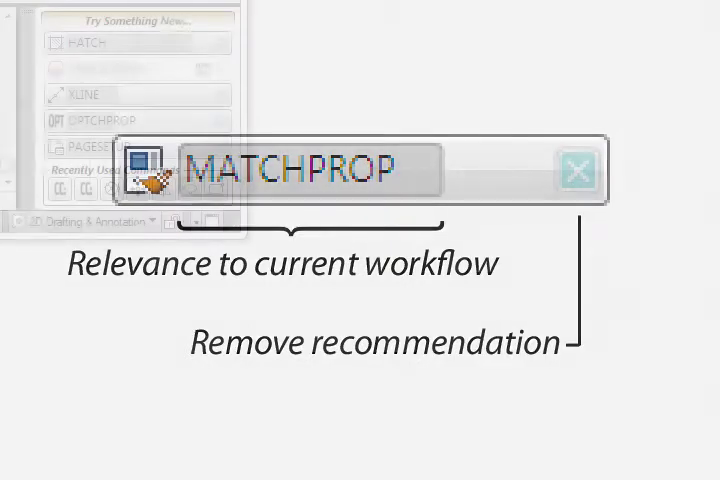
- Refresh the Try Something New list so it recommends HATCH, XLINE, PAGESETUP and the new ANALYSISDRAFT command
left_click(576, 168)
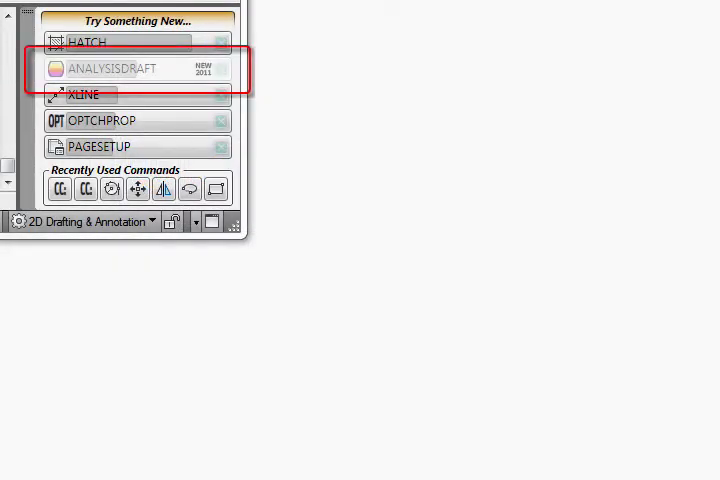
mouse_move(150, 64)
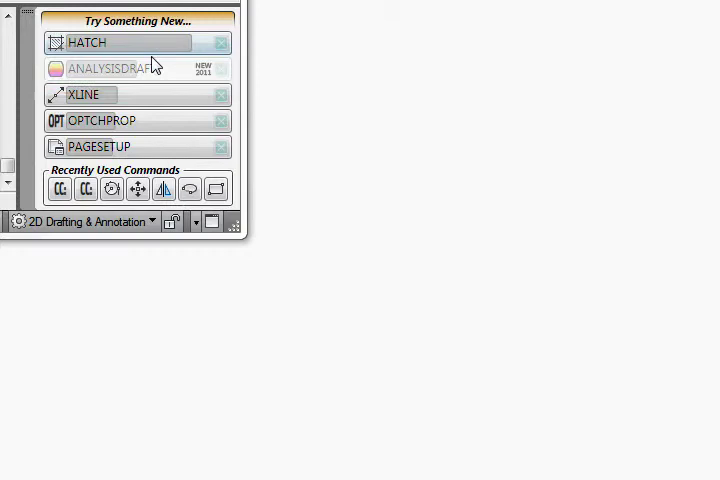